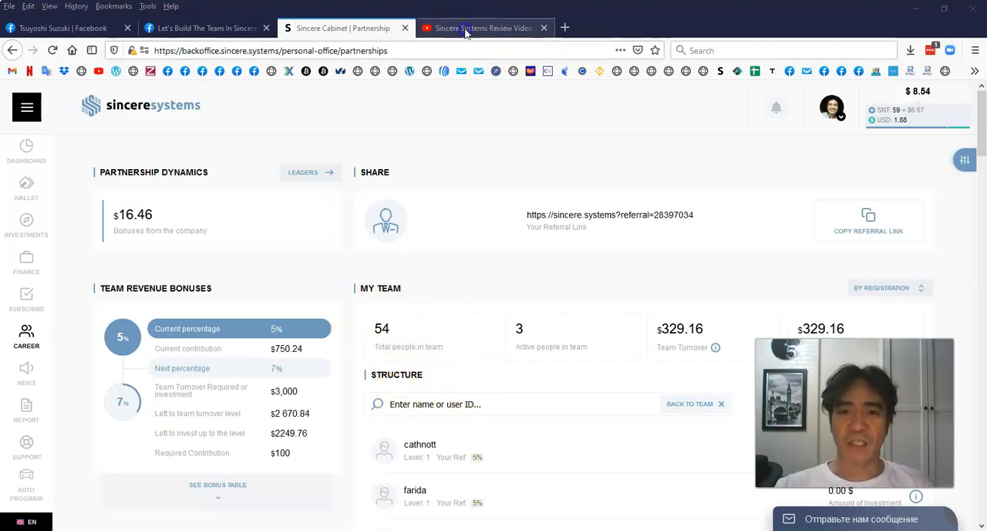
# Open the dashboard and show the notifications list of new partners and daily income
pyautogui.click(484, 28)
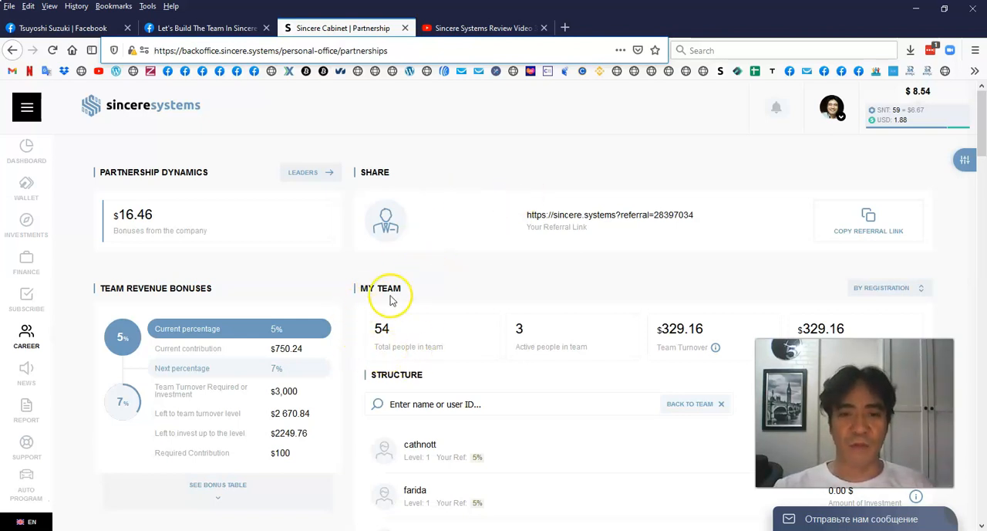
pyautogui.moveTo(498, 274)
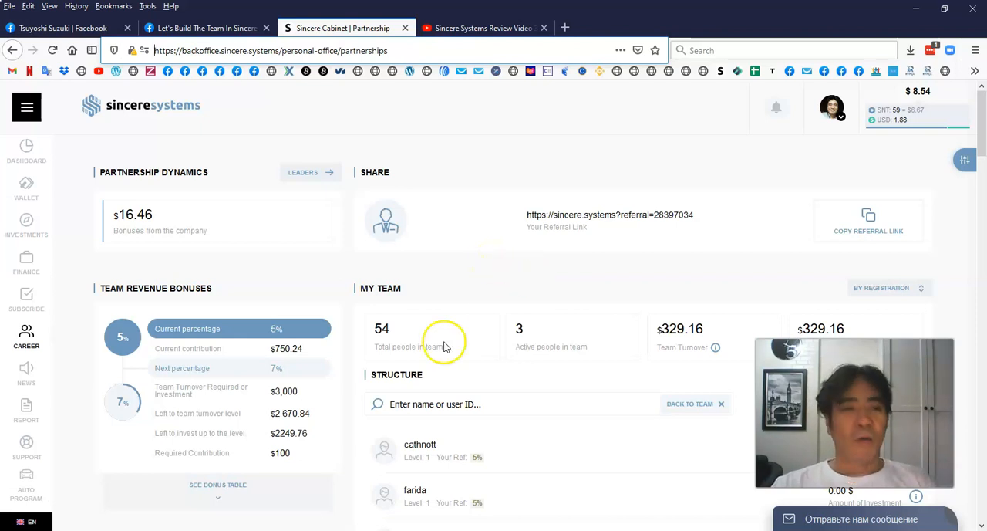
pyautogui.click(26, 151)
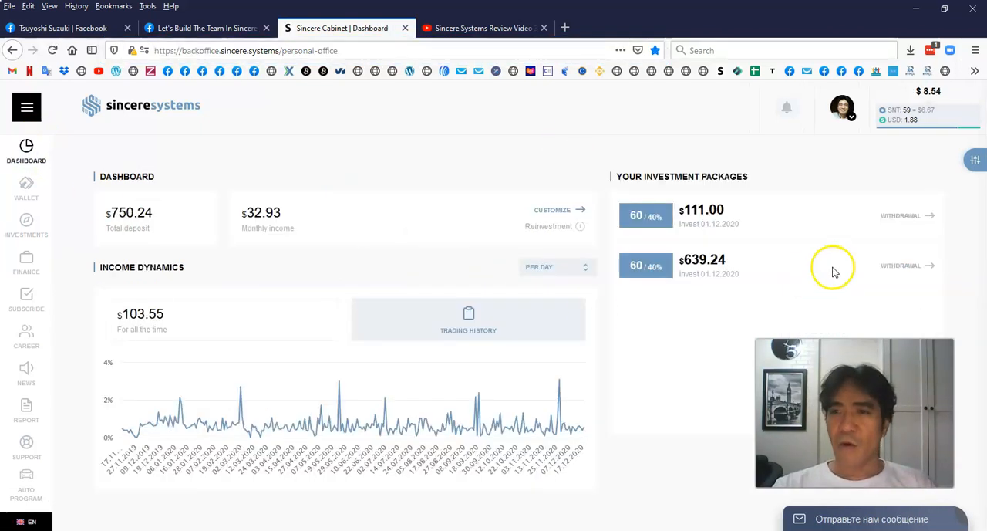
pyautogui.click(786, 107)
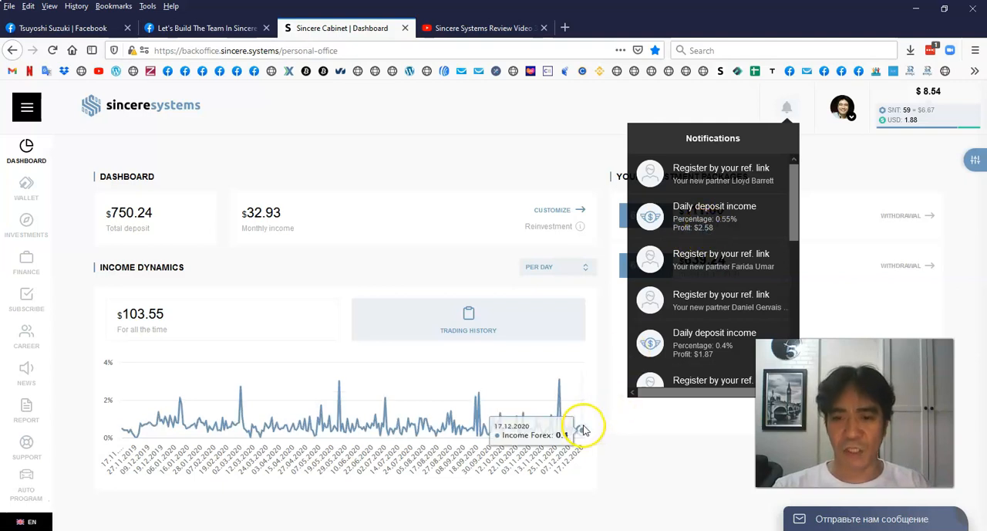
pyautogui.moveTo(583, 397)
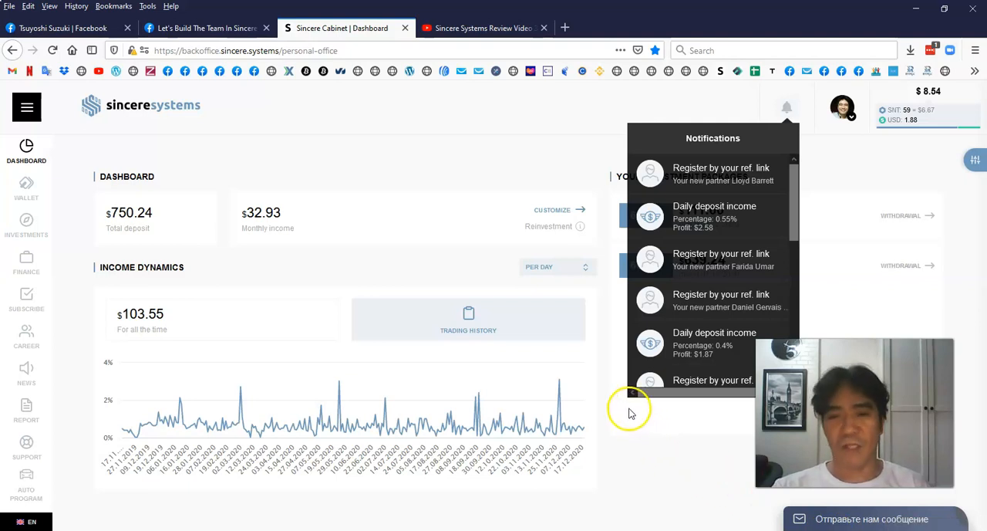
pyautogui.moveTo(606, 432)
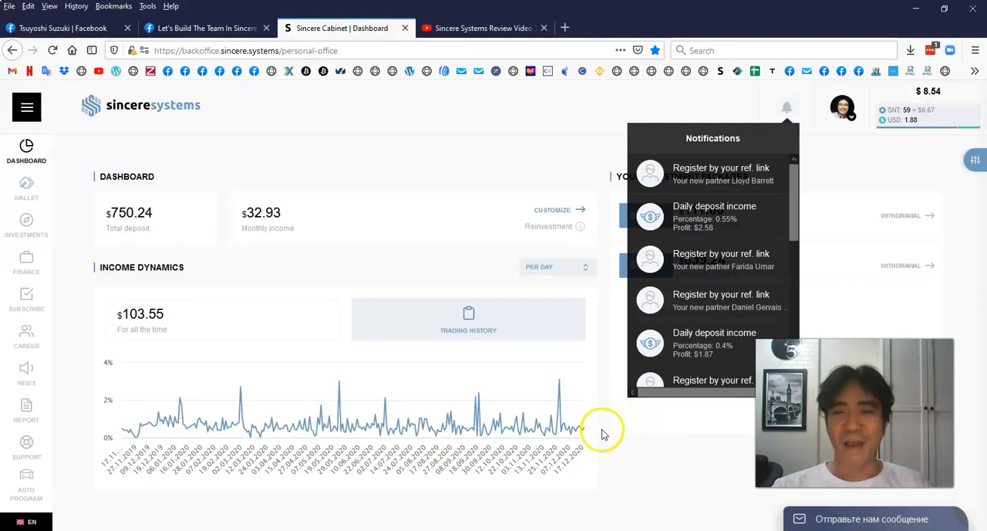
pyautogui.moveTo(606, 337)
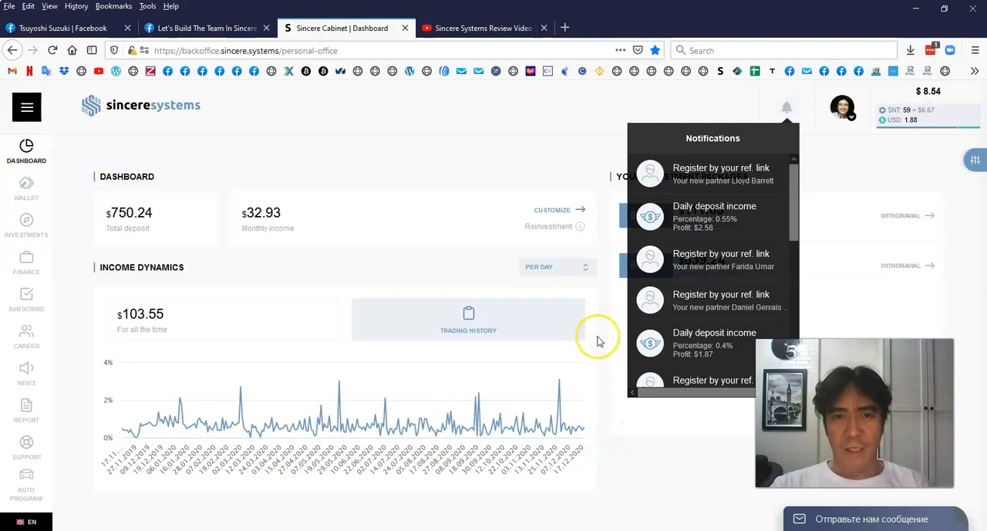
pyautogui.moveTo(600, 337)
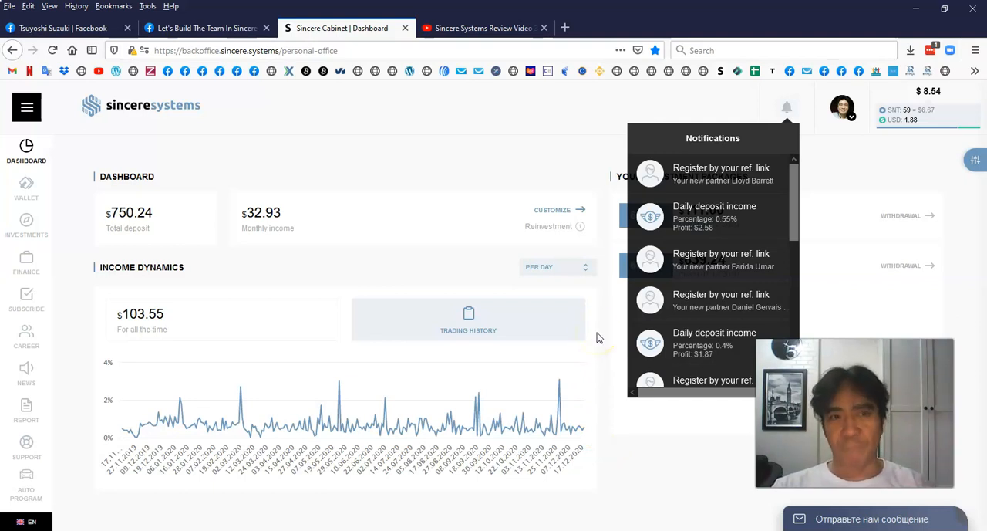
pyautogui.moveTo(758, 108)
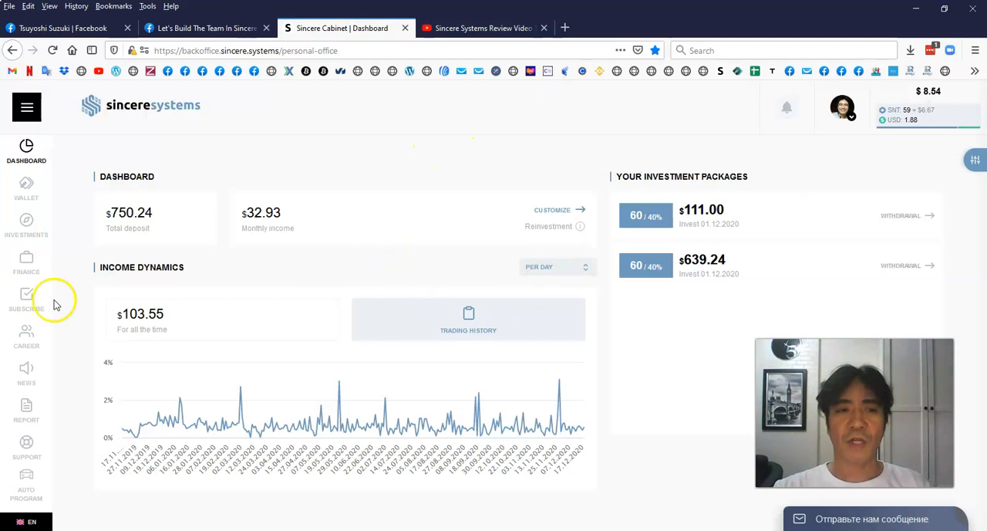
pyautogui.click(26, 227)
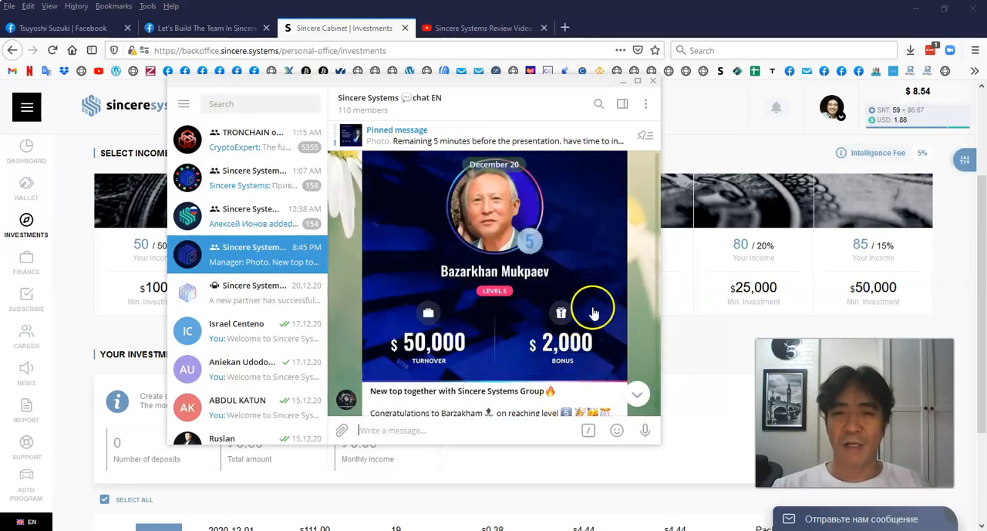
pyautogui.moveTo(435, 363)
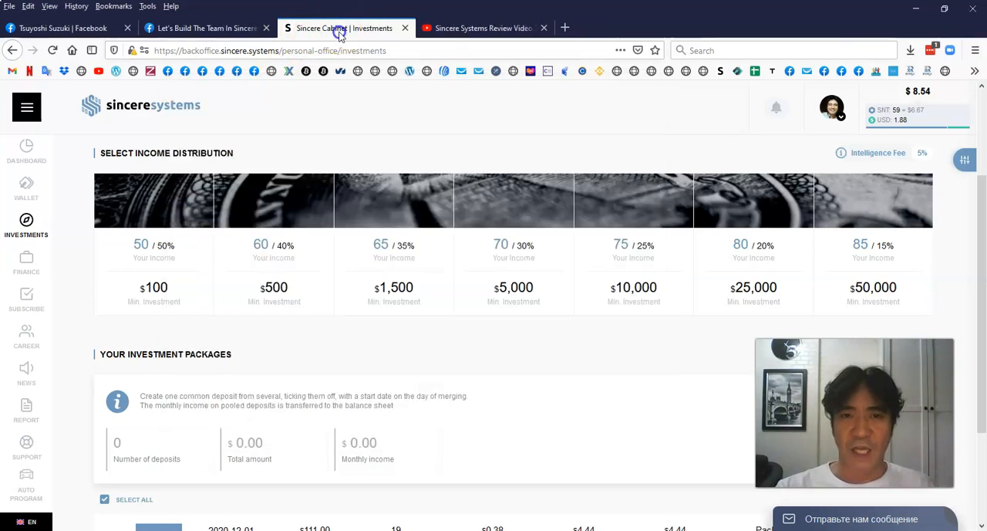
pyautogui.moveTo(370, 347)
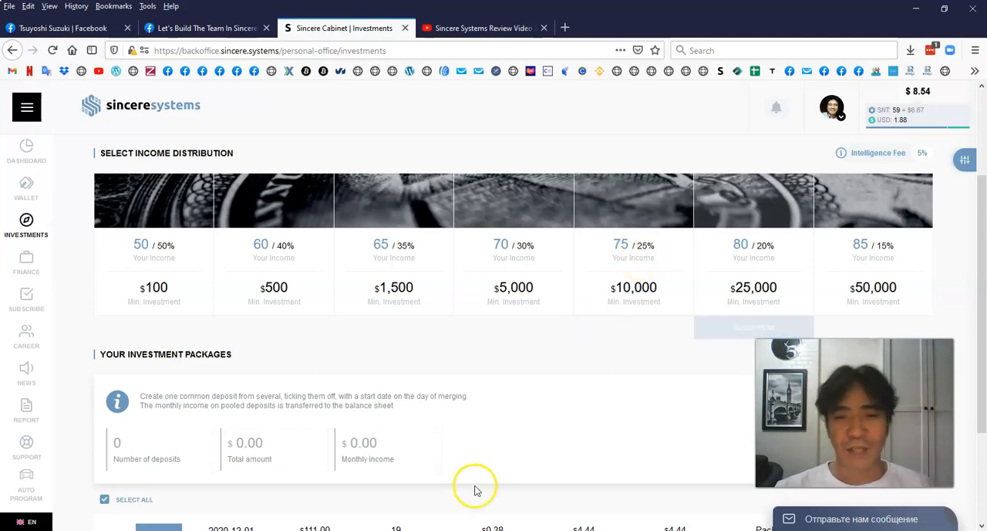
pyautogui.moveTo(385, 362)
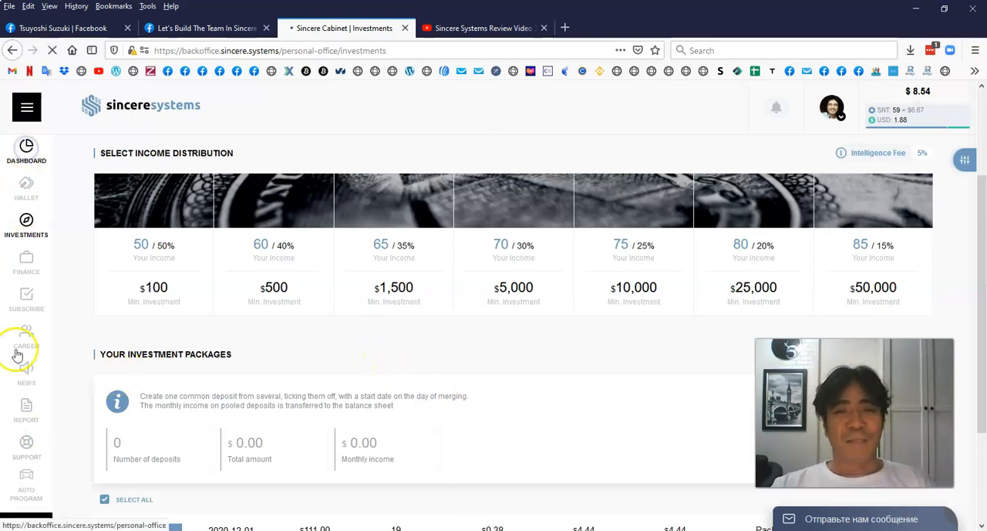
# Return to the dashboard to read daily forex income on the Income Dynamics chart
pyautogui.click(26, 151)
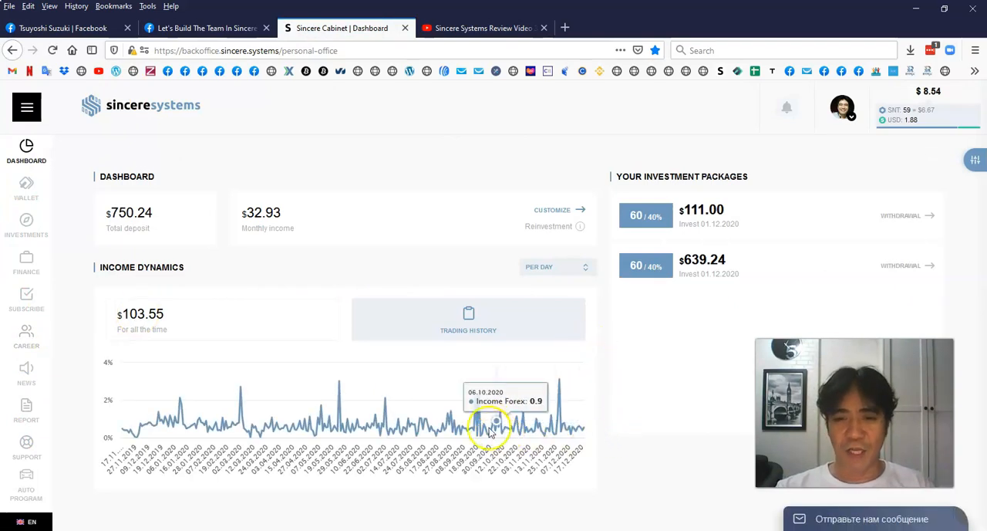
pyautogui.moveTo(432, 436)
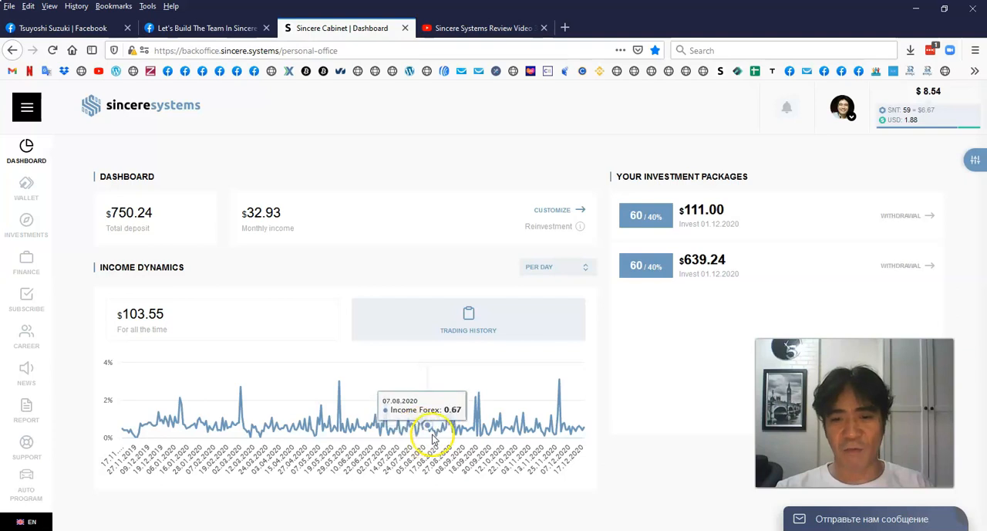
pyautogui.moveTo(436, 444)
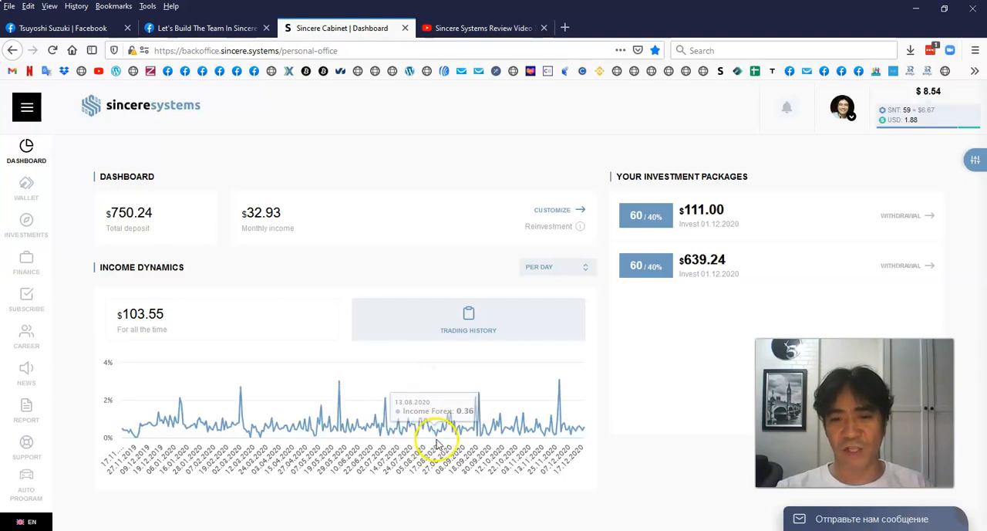
pyautogui.moveTo(26, 409)
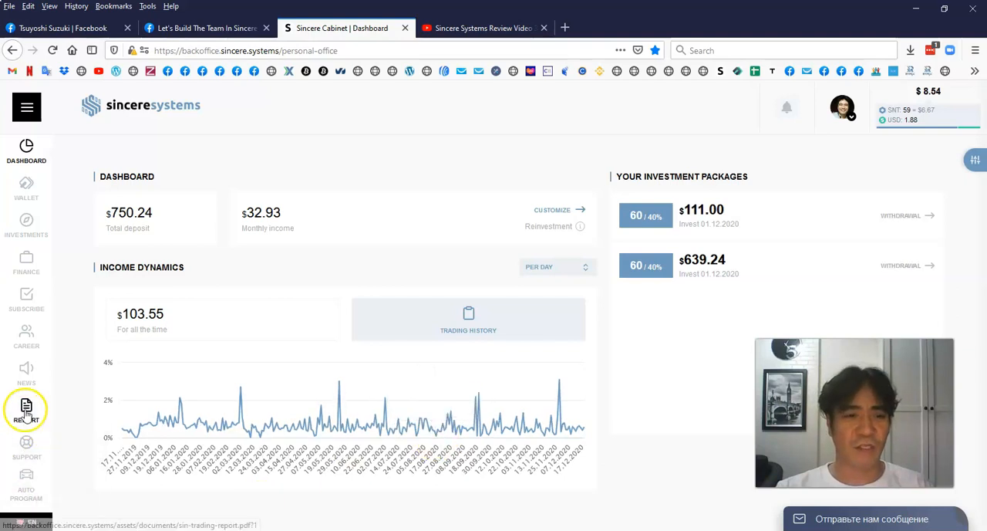
# Open sin-trading-report.pdf and scroll through its pages
pyautogui.click(27, 408)
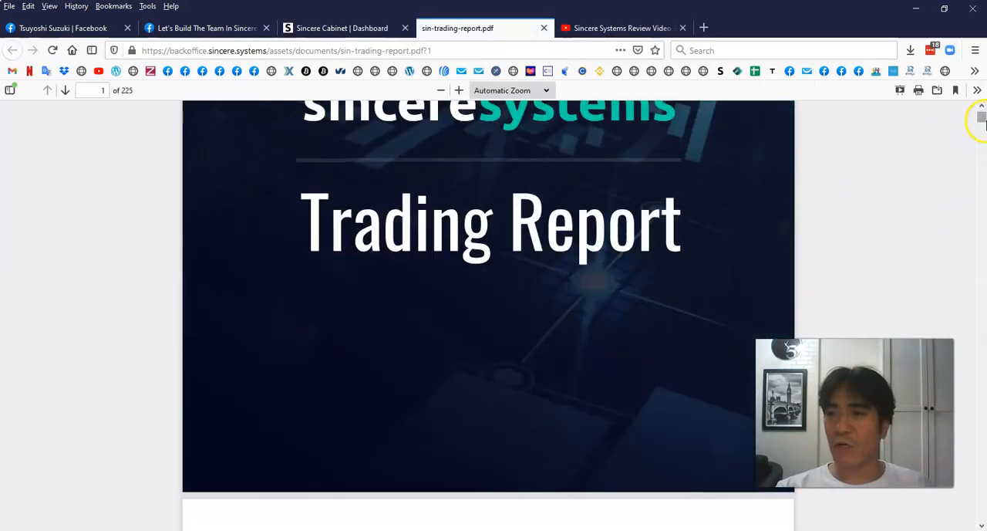
pyautogui.scroll(-3)
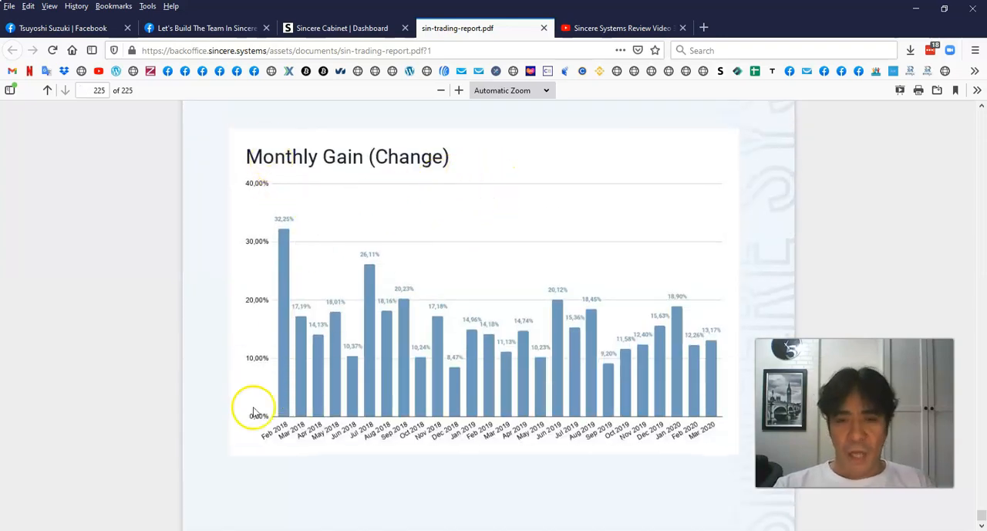
pyautogui.moveTo(270, 440)
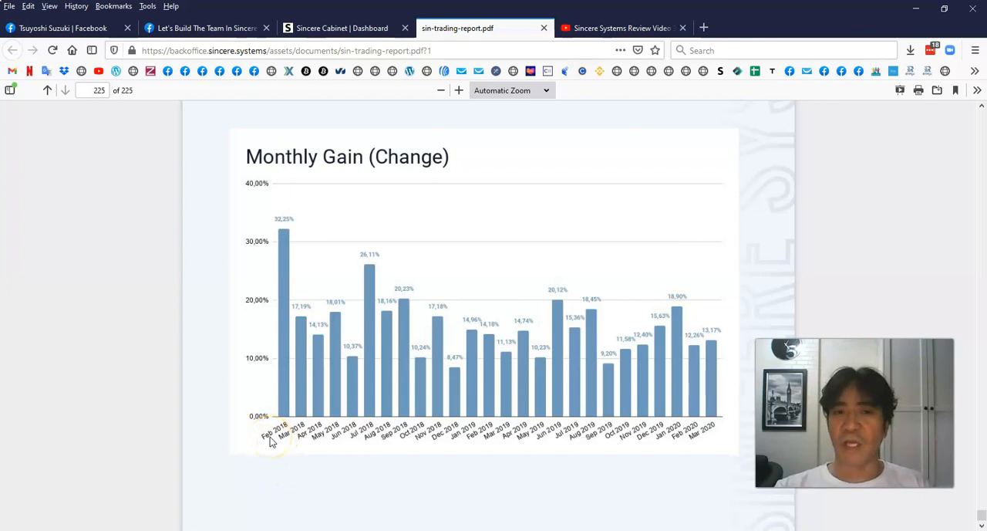
pyautogui.moveTo(307, 409)
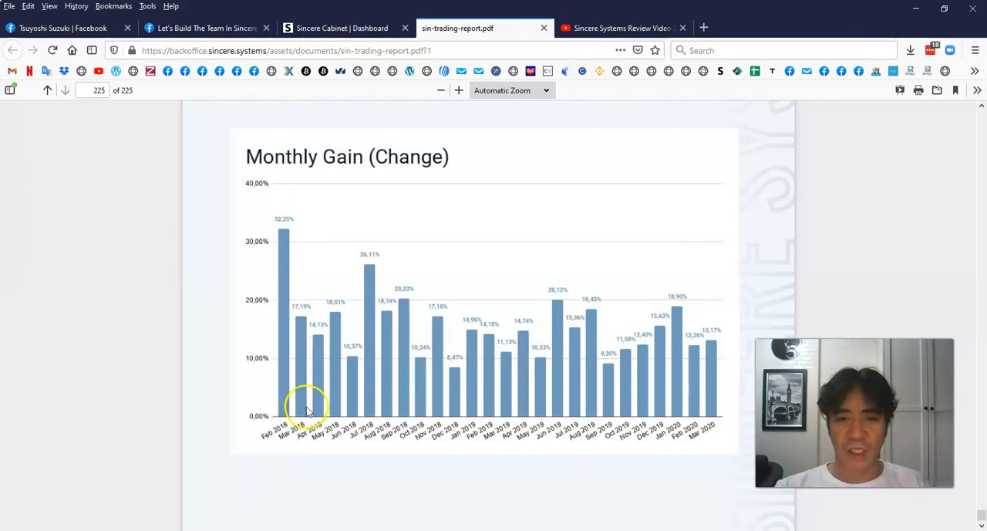
pyautogui.moveTo(258, 344)
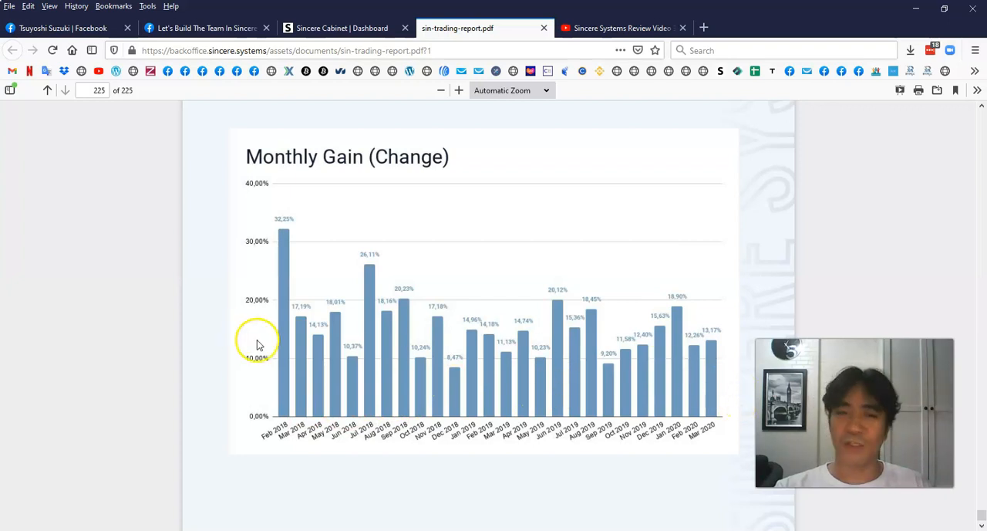
pyautogui.moveTo(870, 229)
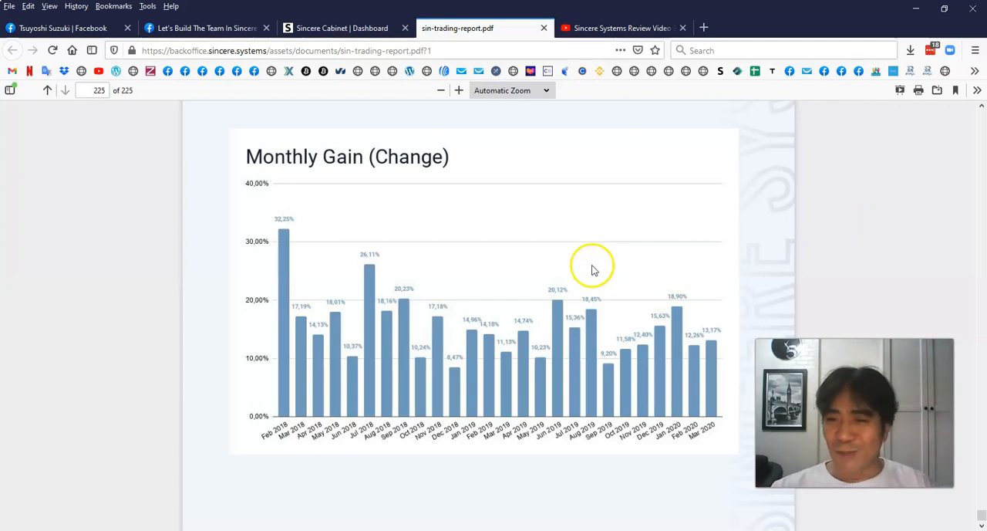
pyautogui.scroll(-3)
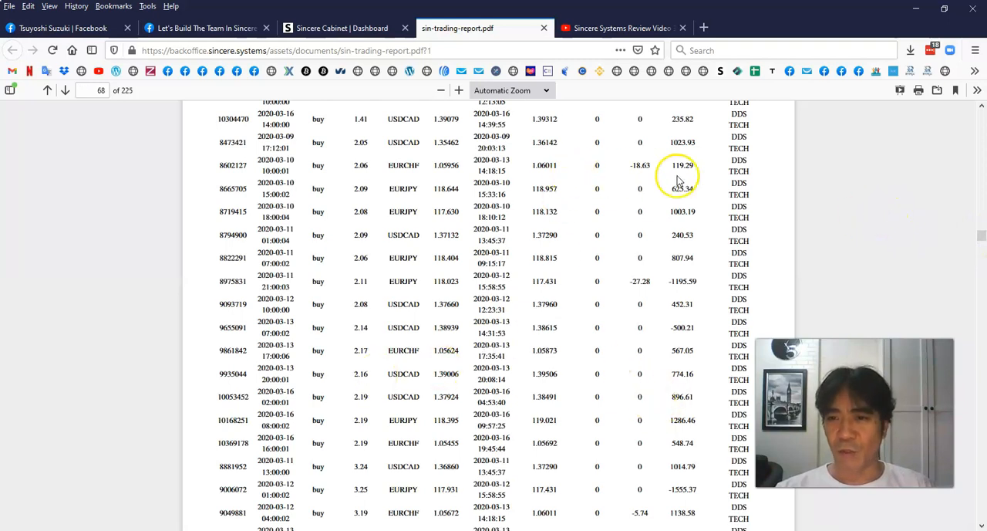
pyautogui.moveTo(418, 212)
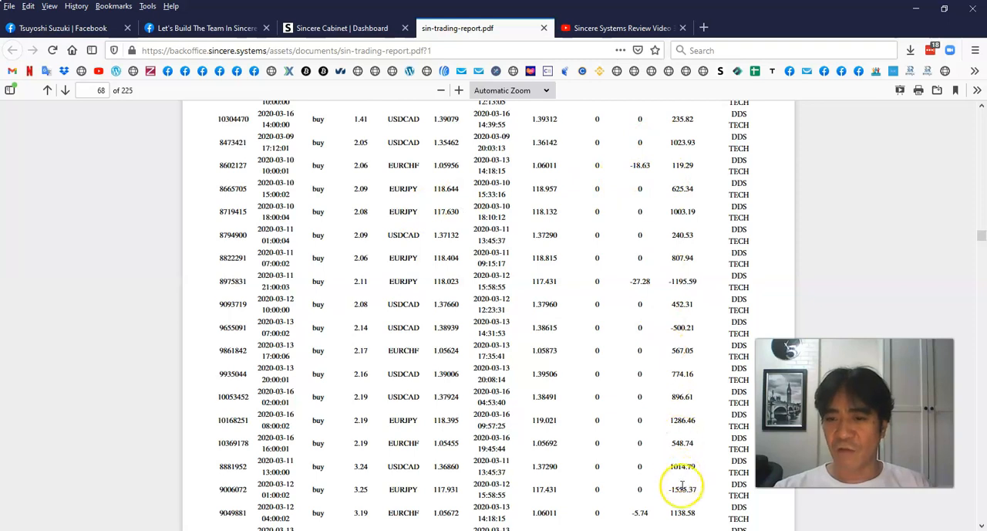
pyautogui.moveTo(671, 281)
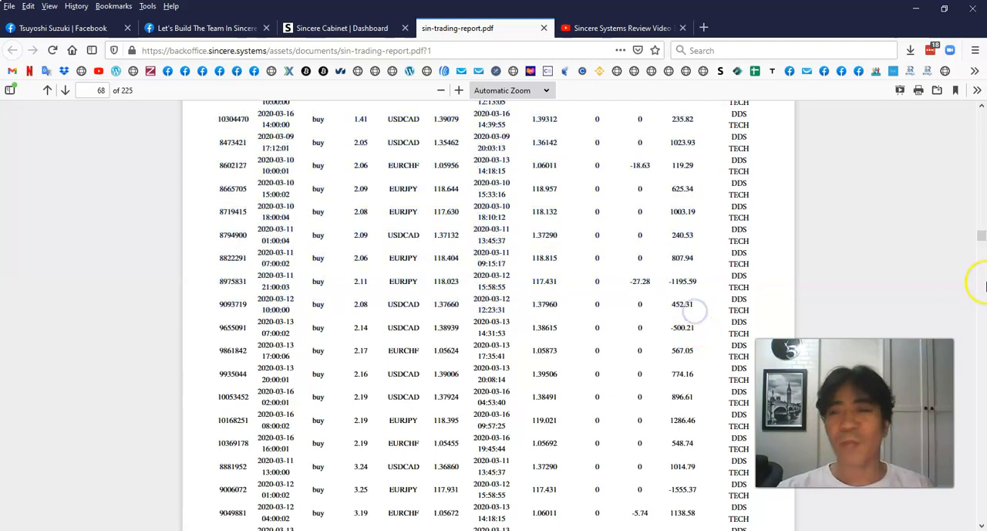
# Scroll through the trade tables on pages 68–69
pyautogui.scroll(-3)
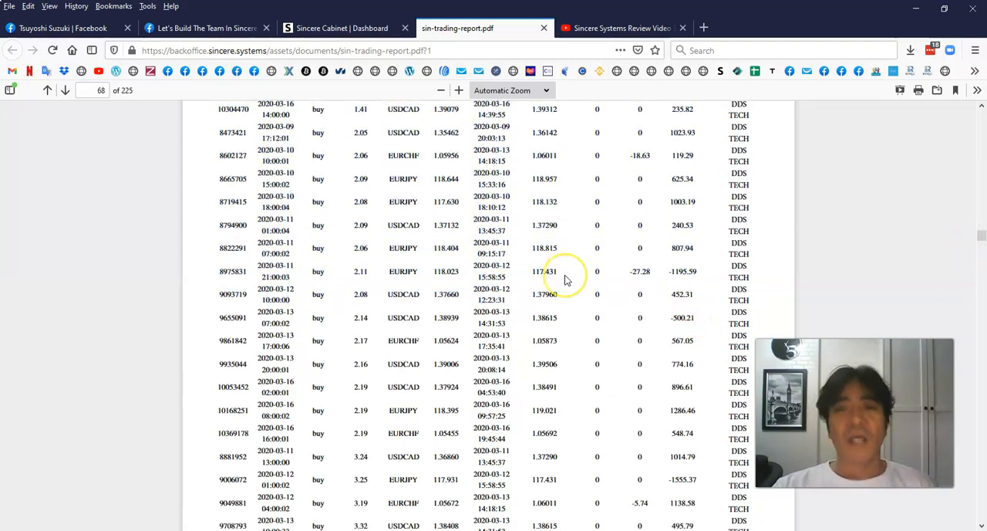
pyautogui.scroll(-3)
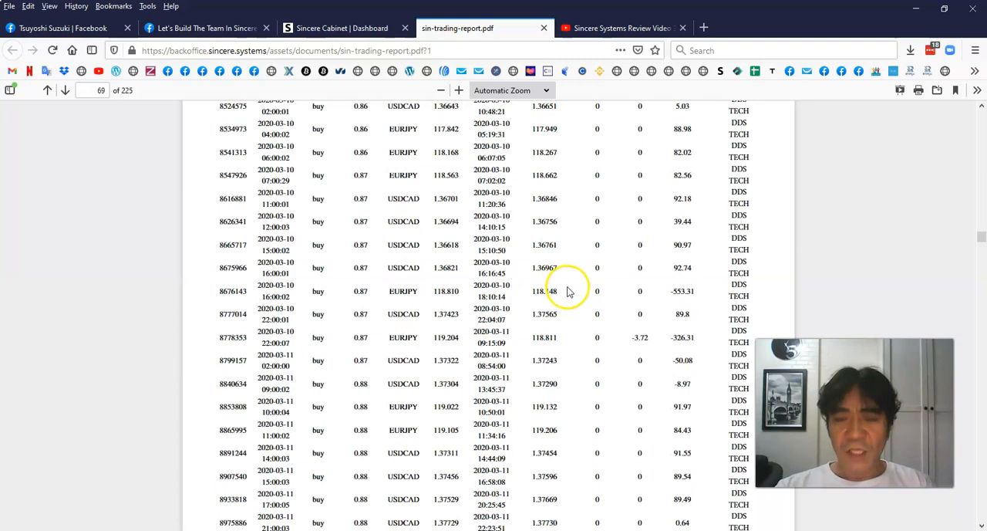
pyautogui.scroll(-3)
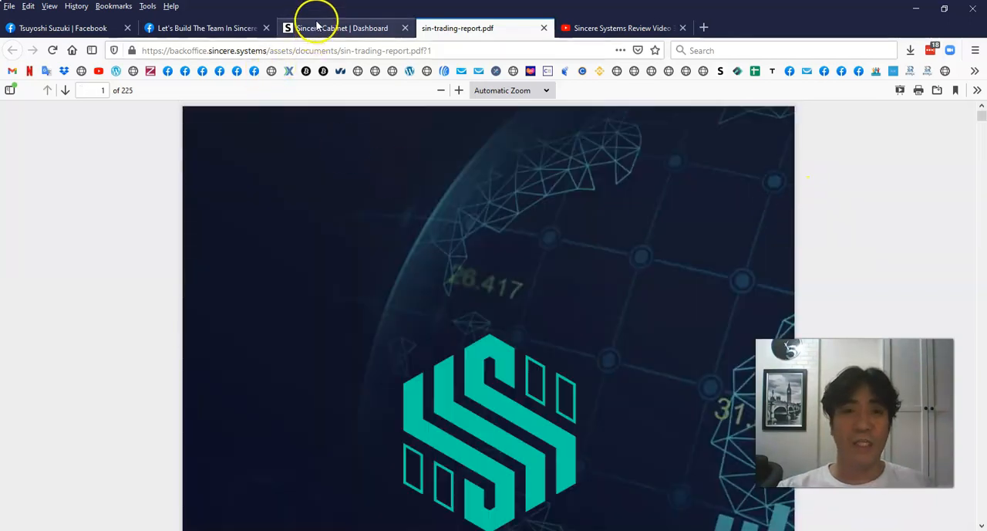
# Review the Sincere Cabinet dashboard, then switch to the Facebook team group
pyautogui.click(343, 28)
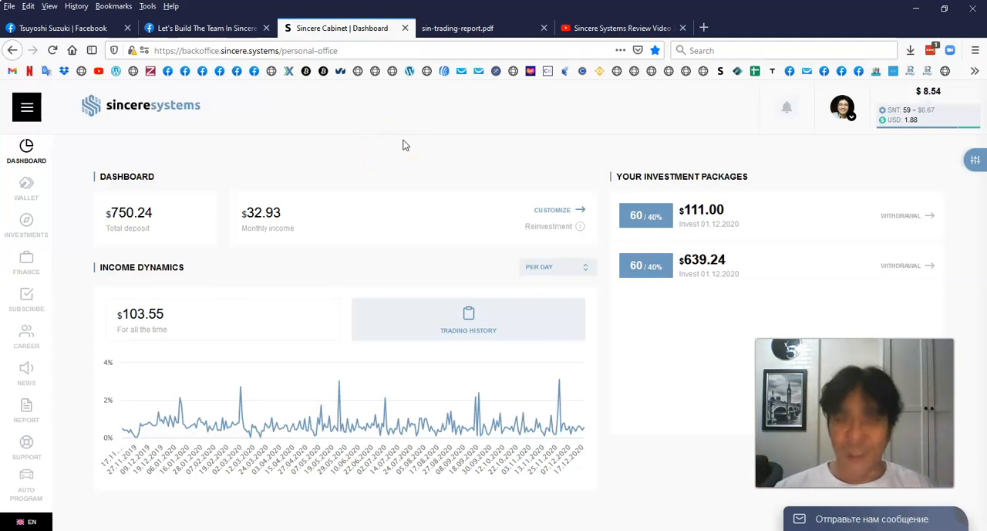
pyautogui.moveTo(577, 432)
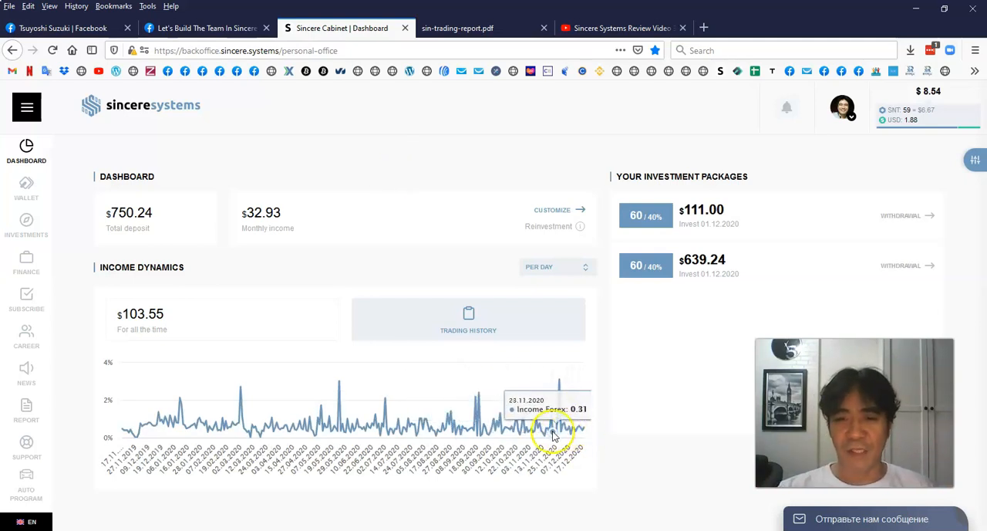
pyautogui.moveTo(443, 428)
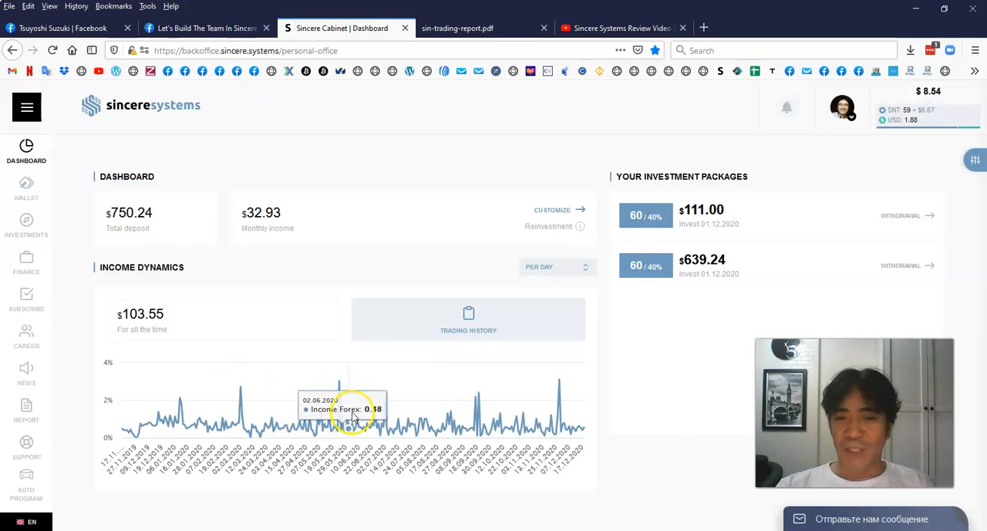
pyautogui.moveTo(600, 348)
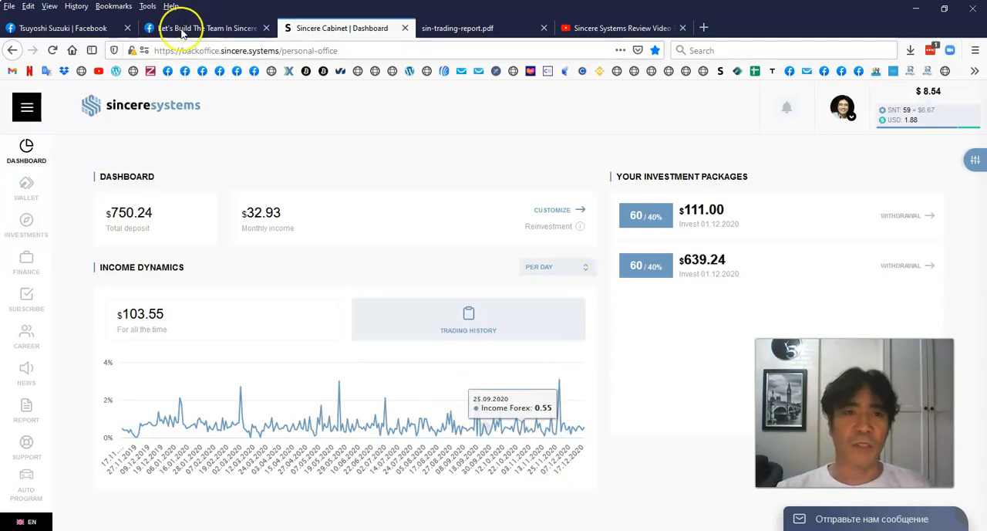
pyautogui.click(207, 28)
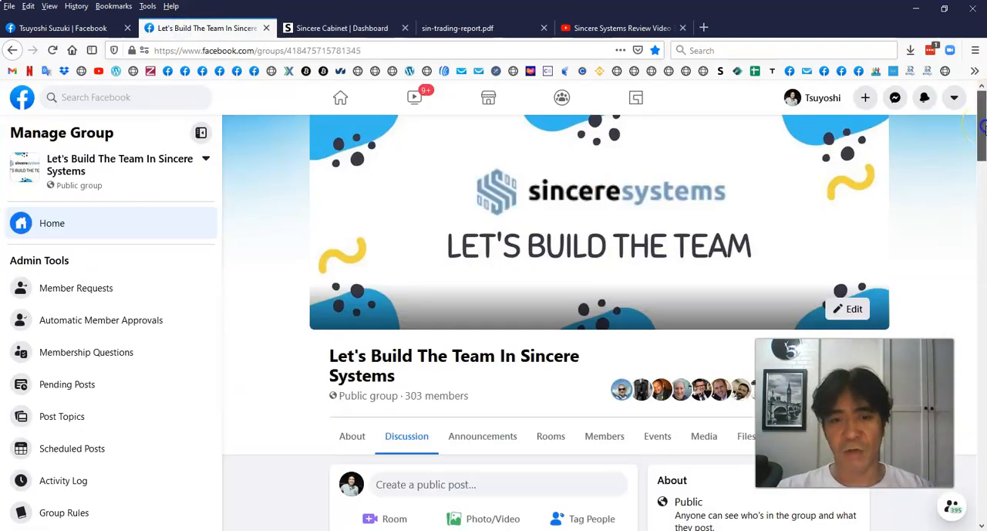
# Scroll to the group's announcement post and Day comments, then return to the dashboard
pyautogui.scroll(-3)
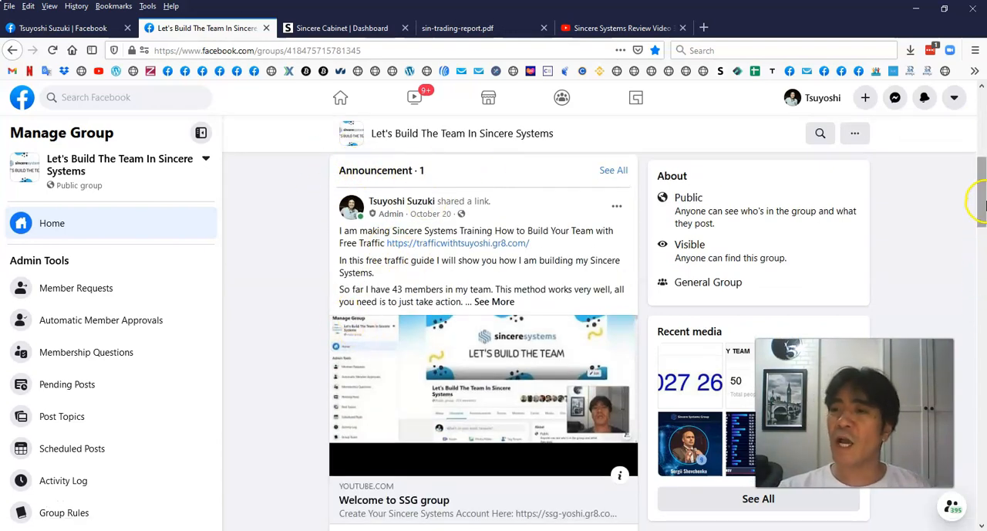
pyautogui.scroll(-3)
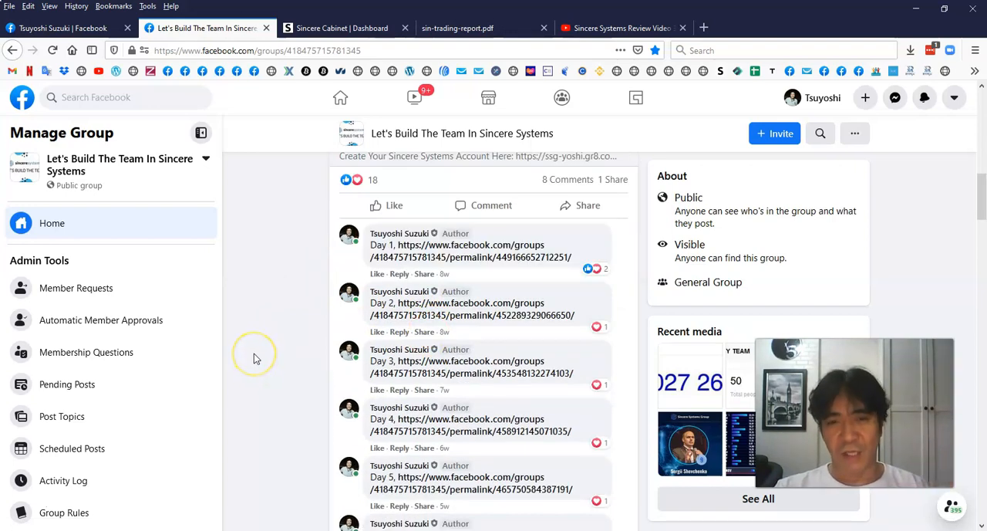
pyautogui.moveTo(280, 98)
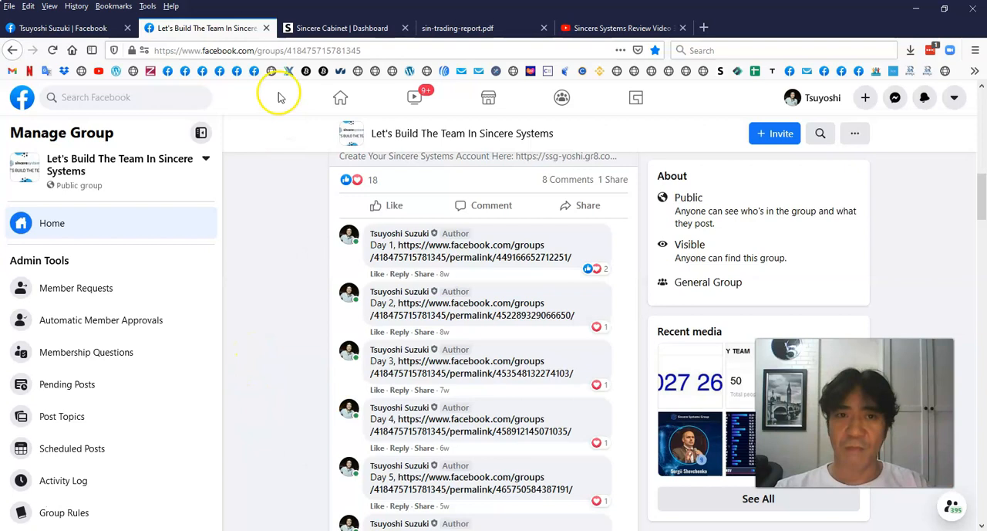
pyautogui.click(342, 27)
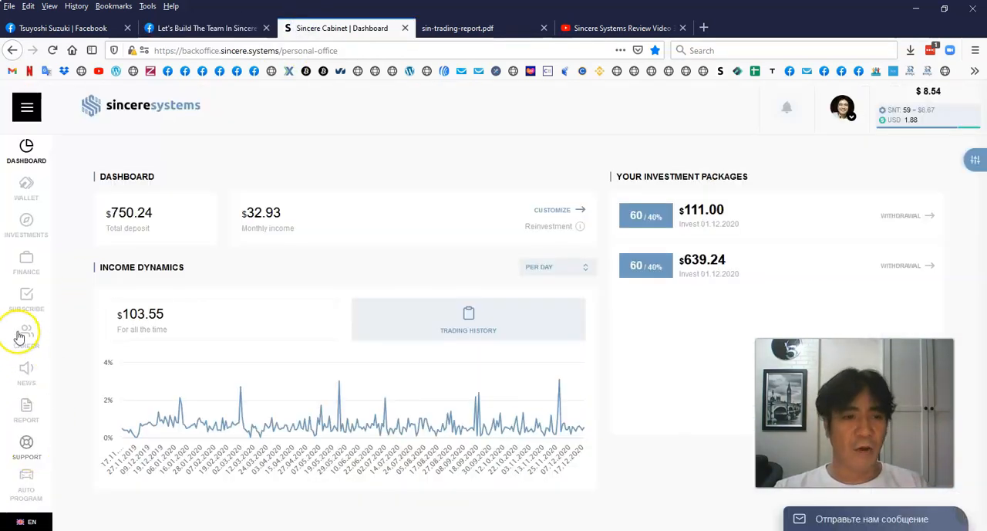
# Open the Career partnership page, then return to the Let's Build The Team Facebook group
pyautogui.click(26, 333)
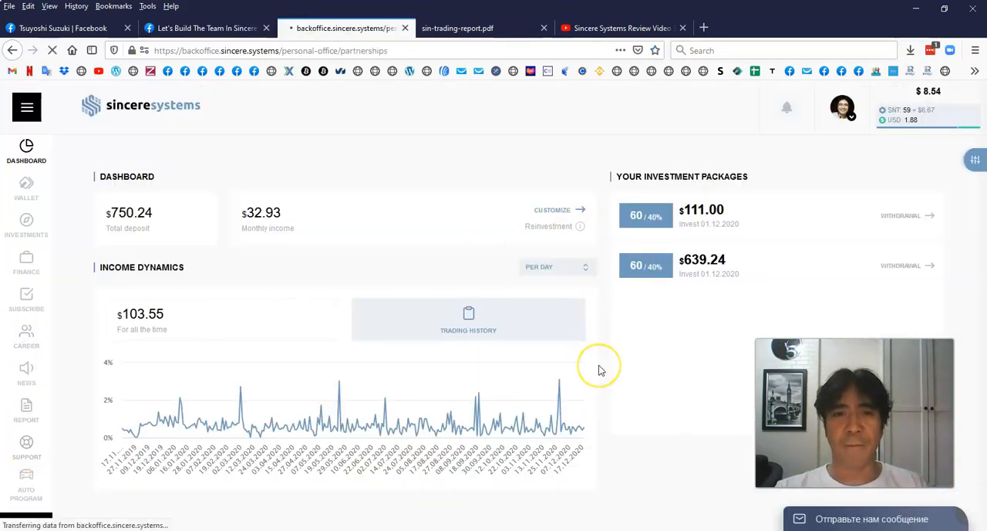
pyautogui.click(27, 336)
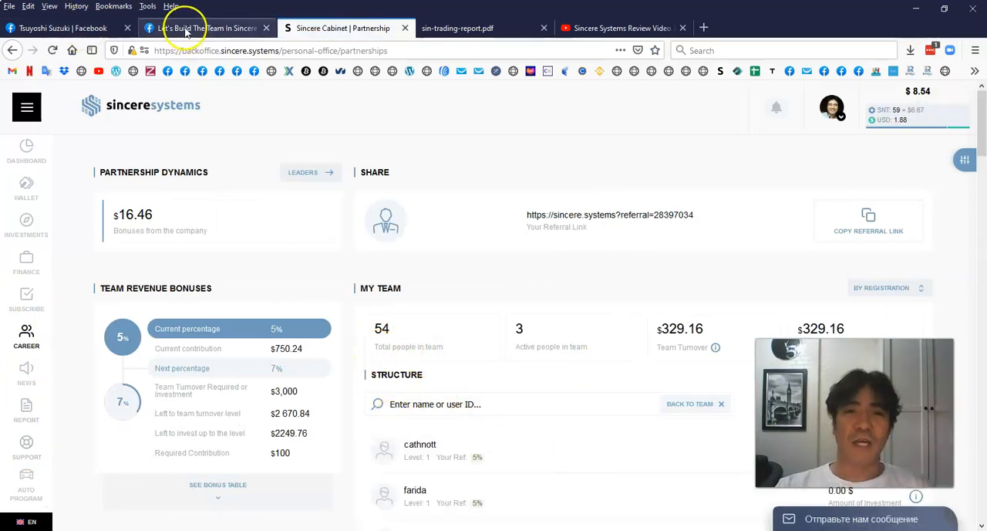
pyautogui.click(204, 28)
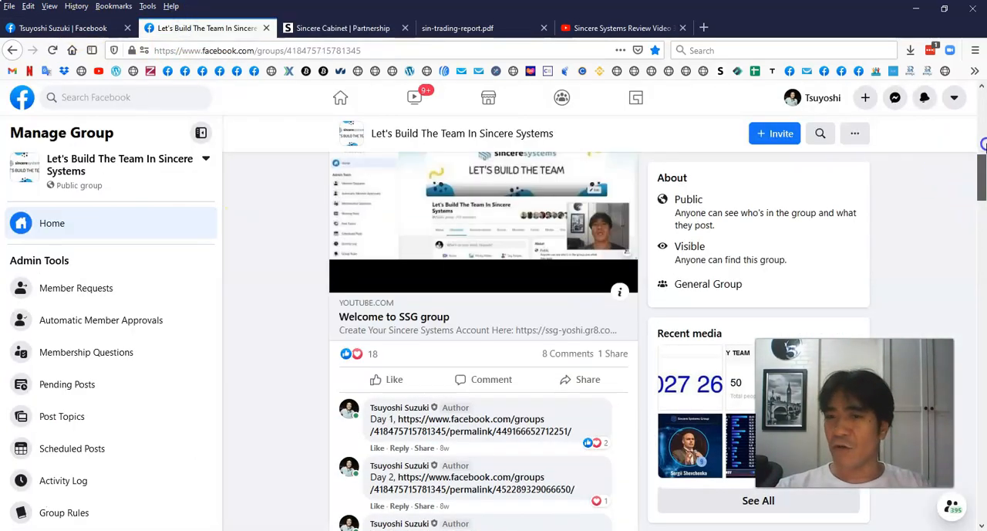